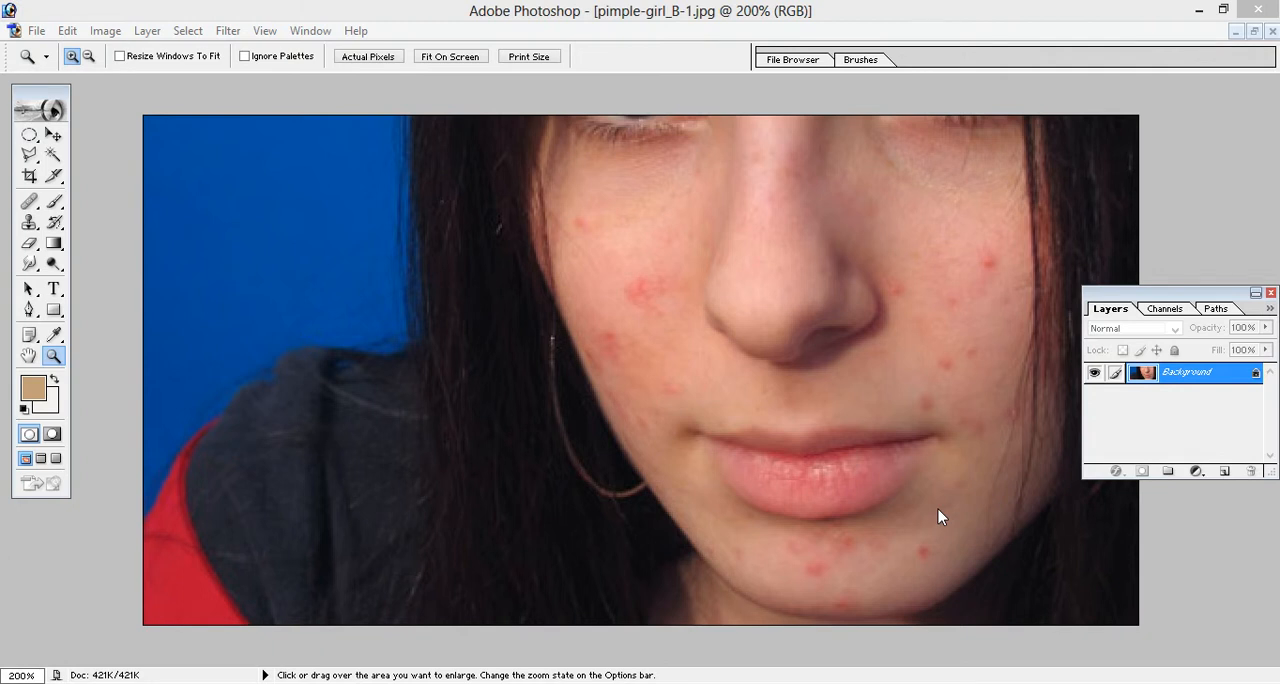
pyautogui.moveTo(778, 370)
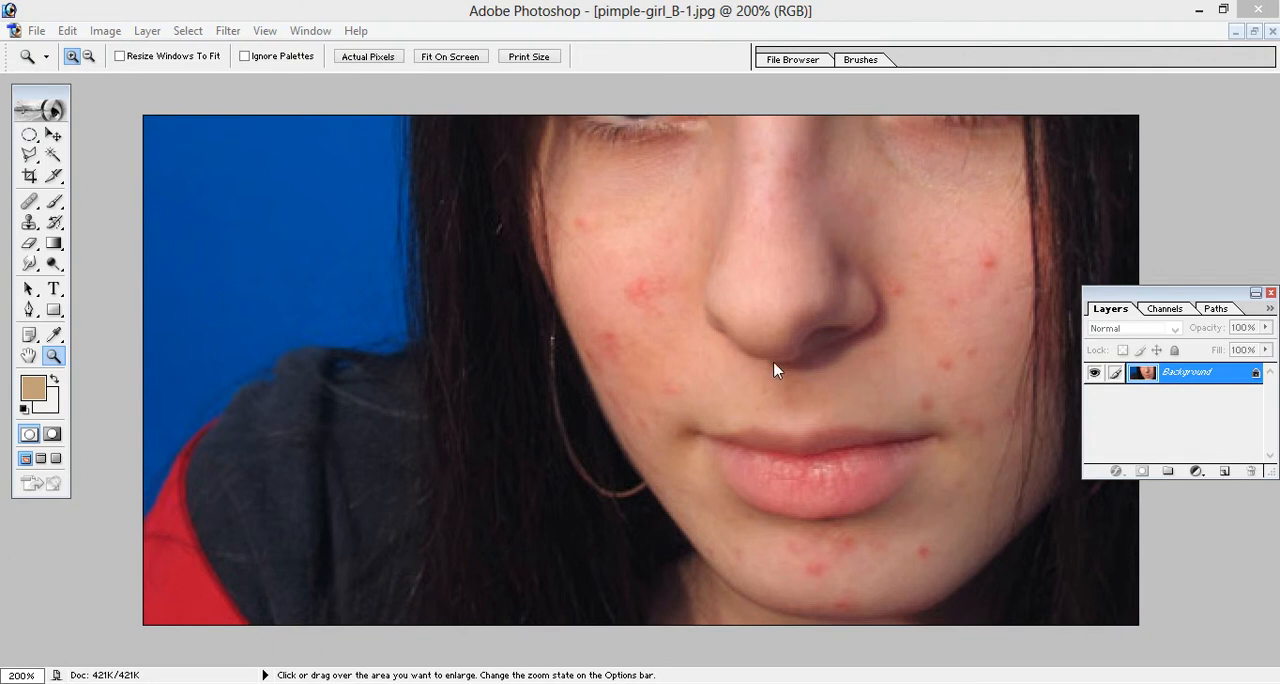
pyautogui.moveTo(762, 368)
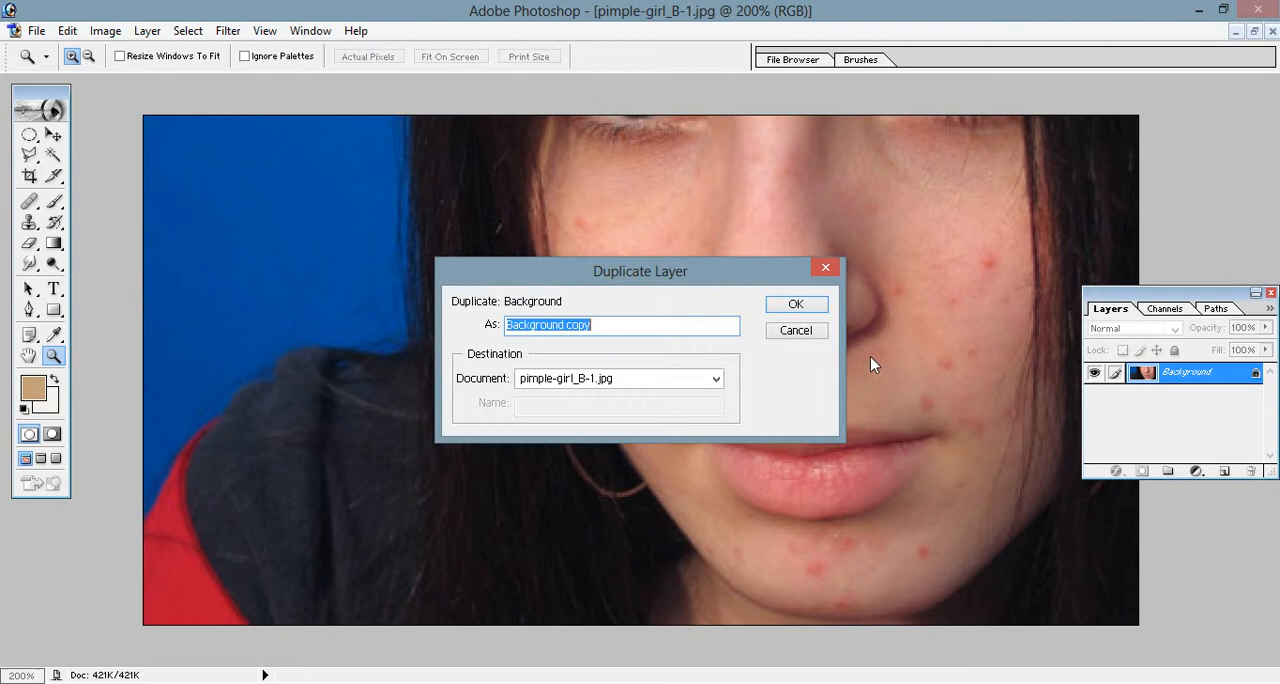
# Confirm duplicating the Background layer as 'Background copy'
pyautogui.click(795, 304)
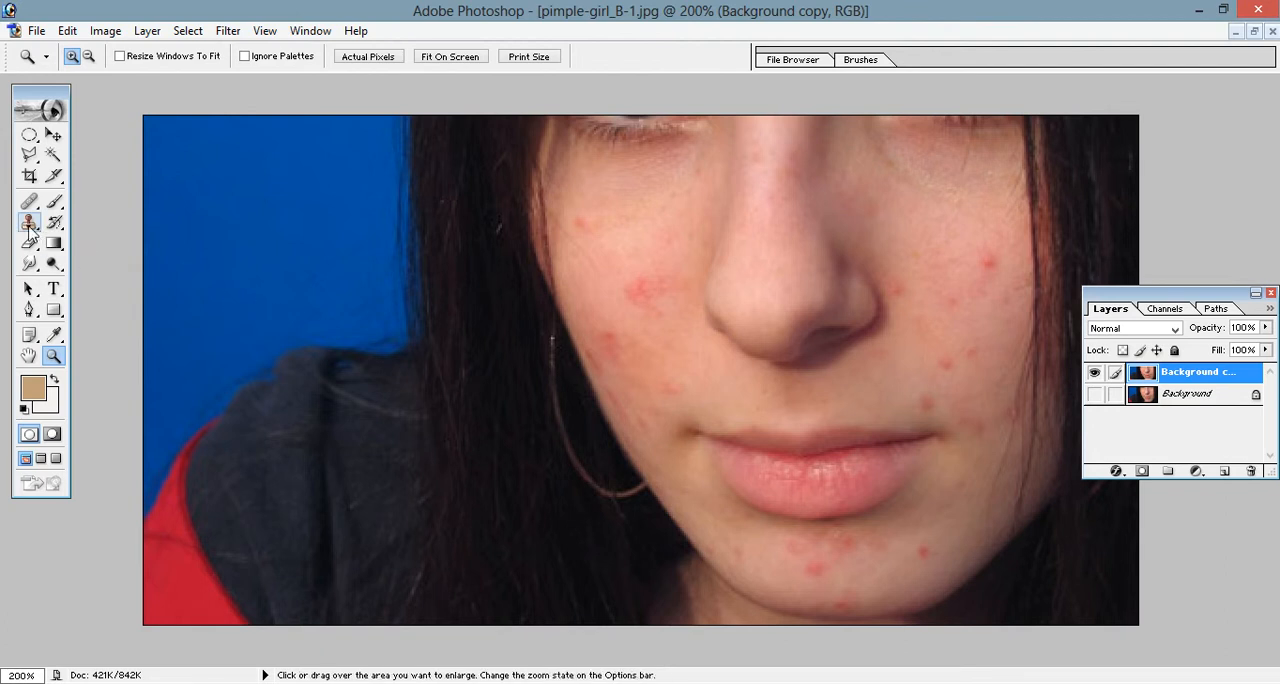
# Select the Clone Stamp tool and set its opacity to 40% and flow to 38%
pyautogui.click(29, 222)
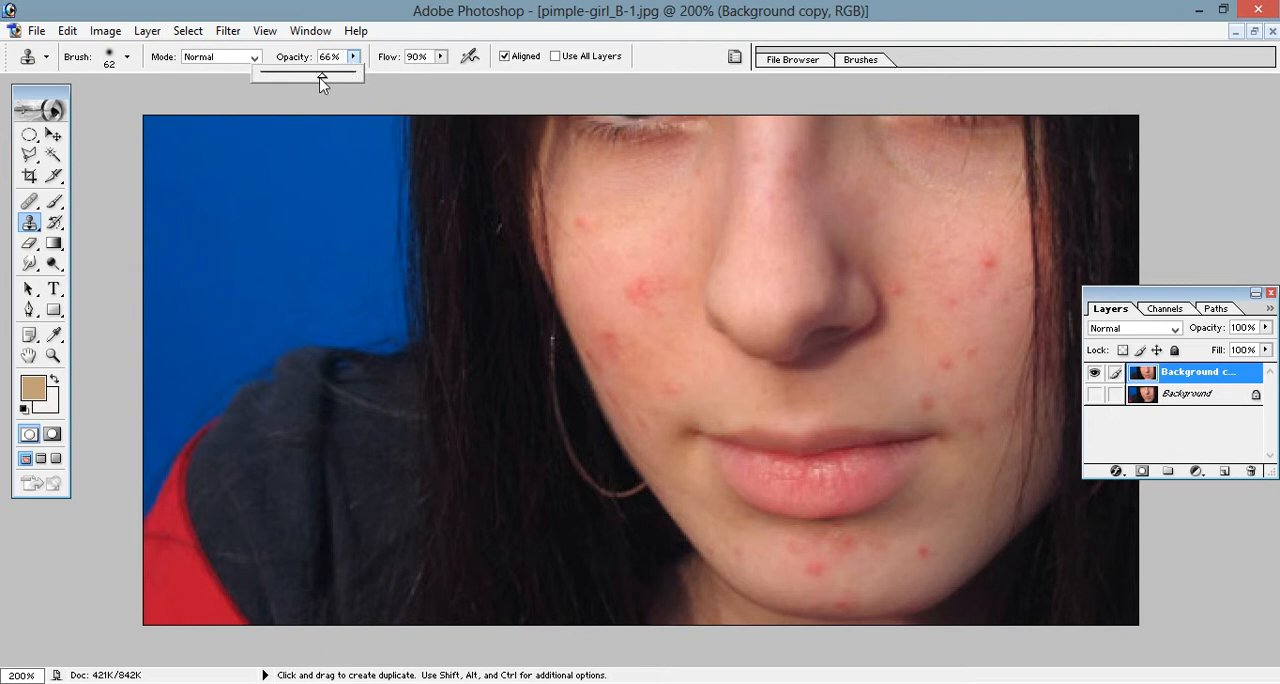
pyautogui.moveTo(320, 78); pyautogui.dragTo(302, 78)
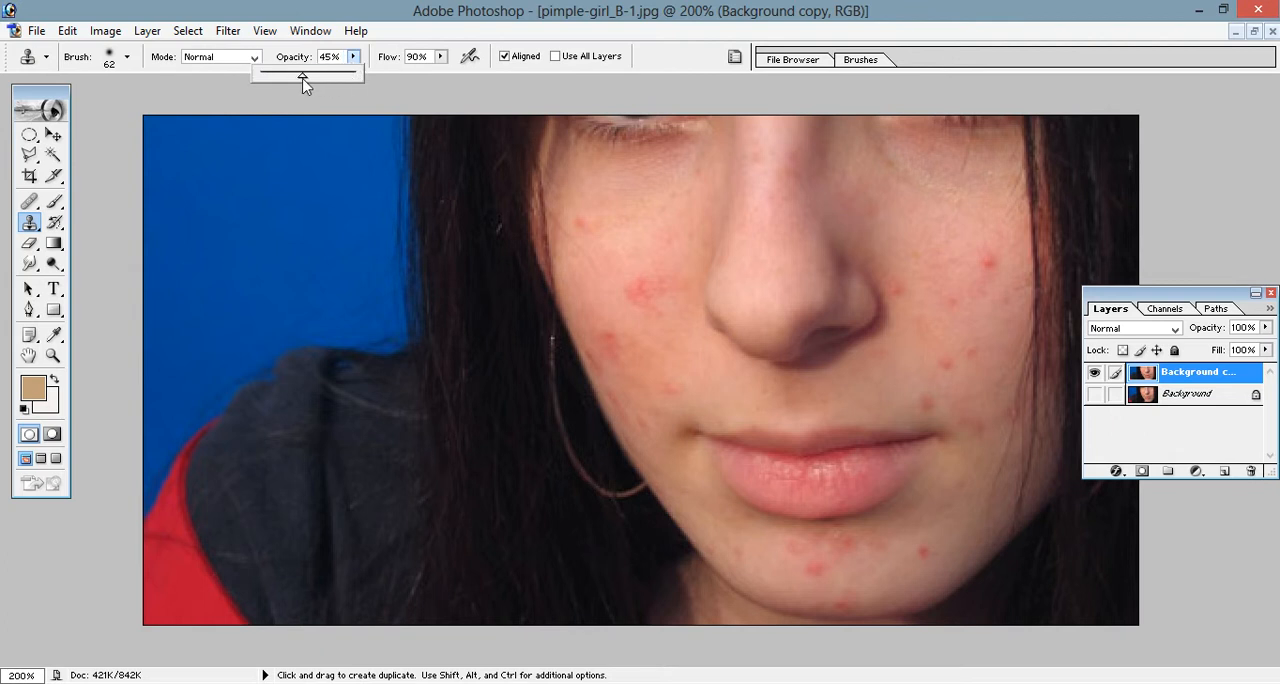
pyautogui.moveTo(305, 73); pyautogui.dragTo(298, 73)
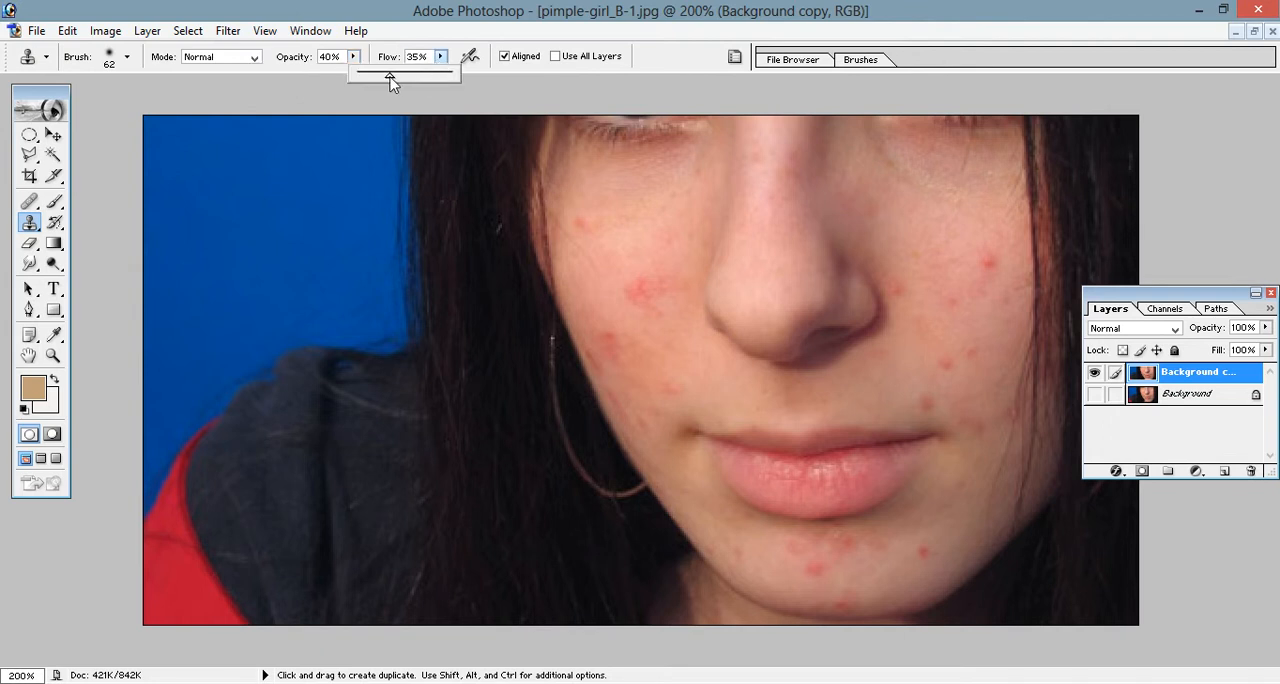
pyautogui.moveTo(390, 75); pyautogui.dragTo(393, 75)
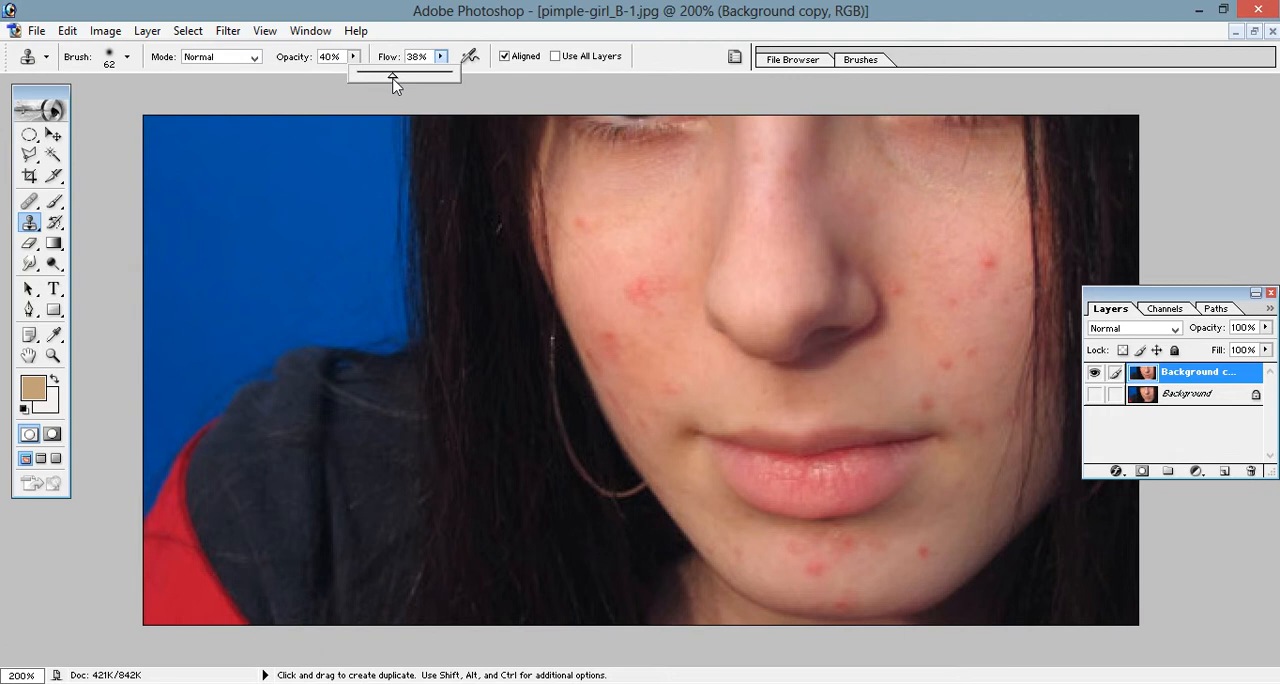
pyautogui.moveTo(462, 40)
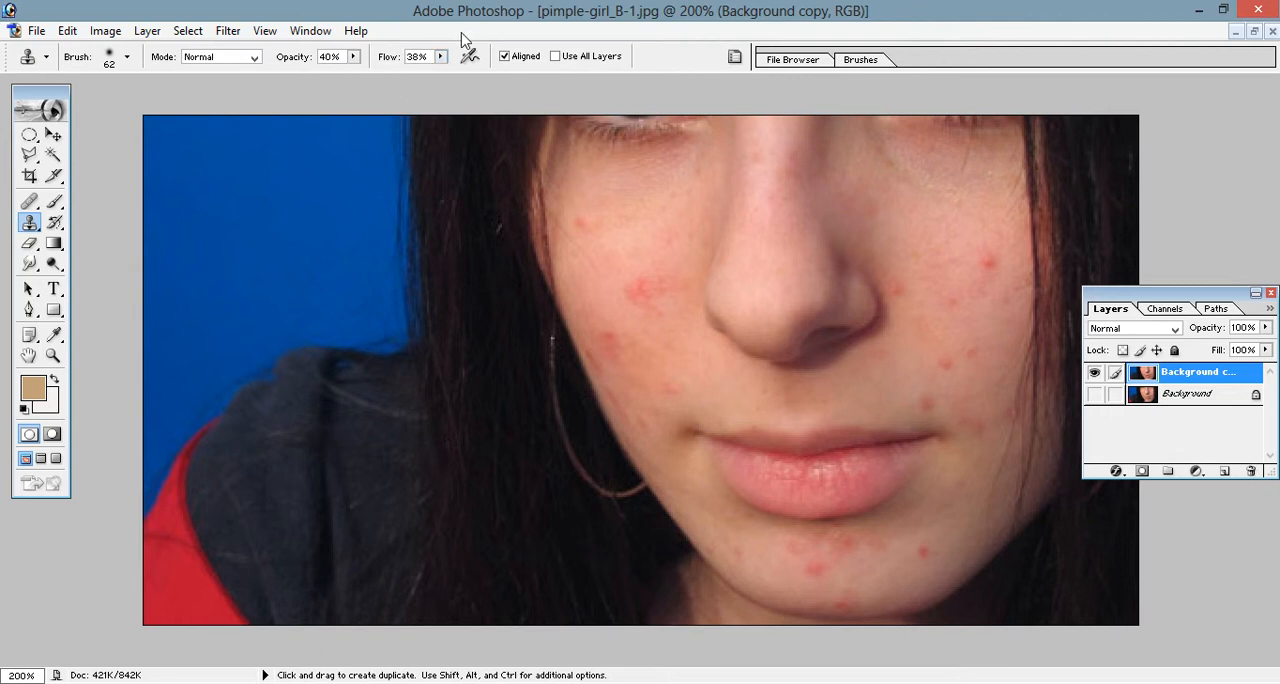
pyautogui.moveTo(680, 248)
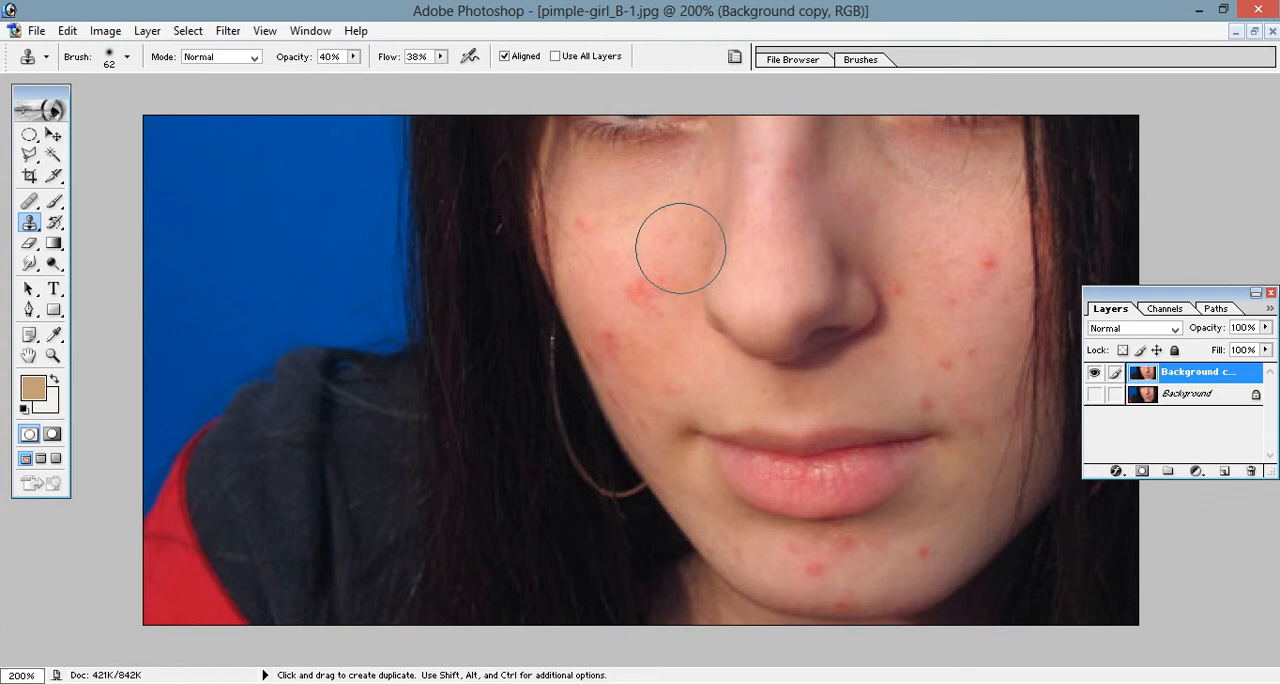
pyautogui.click(52, 355)
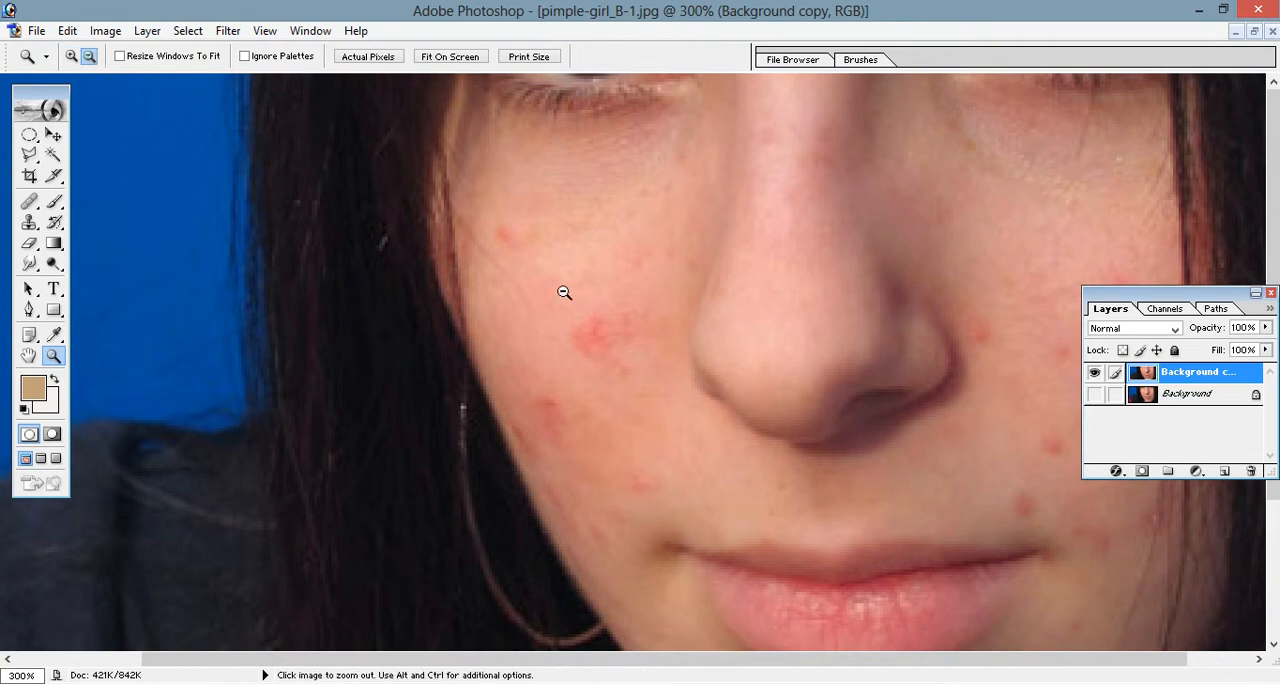
pyautogui.click(565, 293)
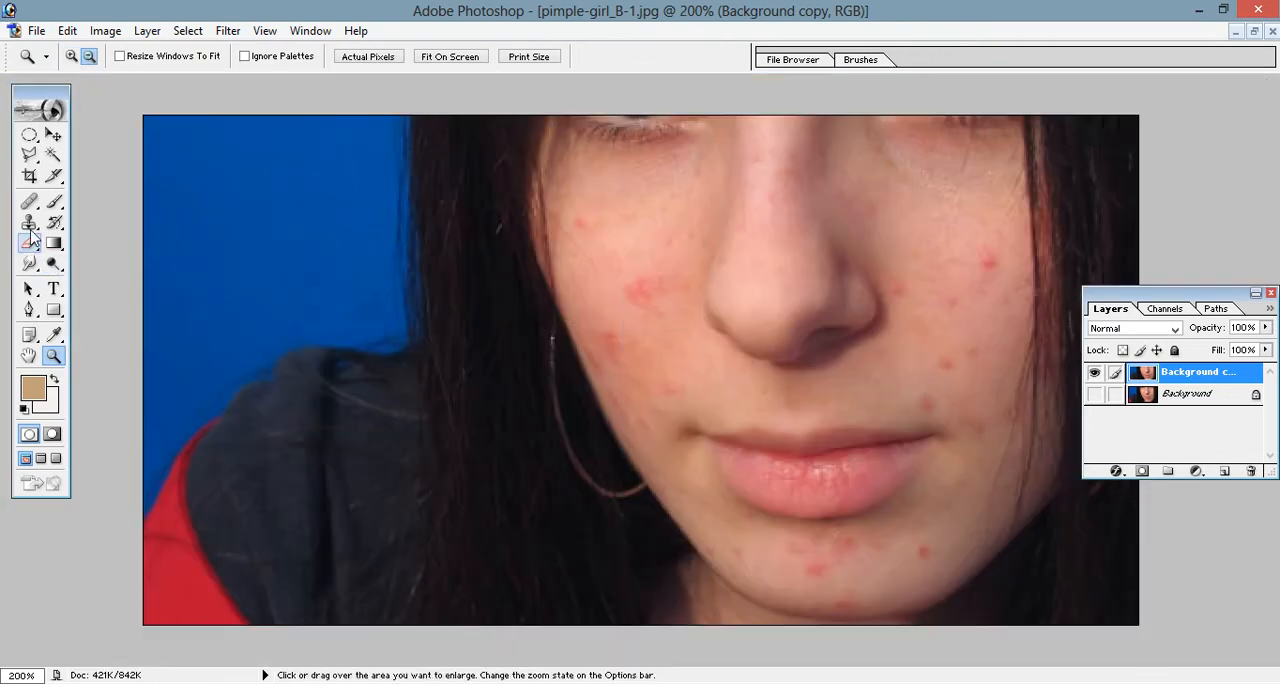
pyautogui.click(29, 222)
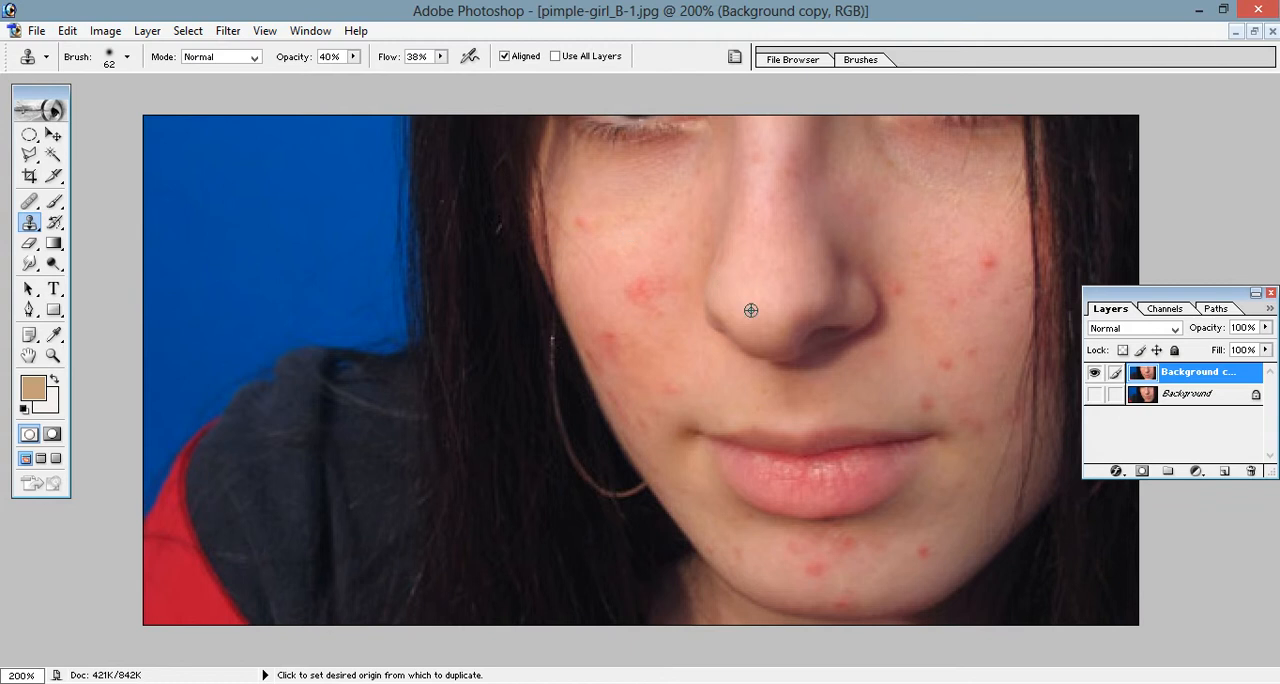
pyautogui.moveTo(751, 300)
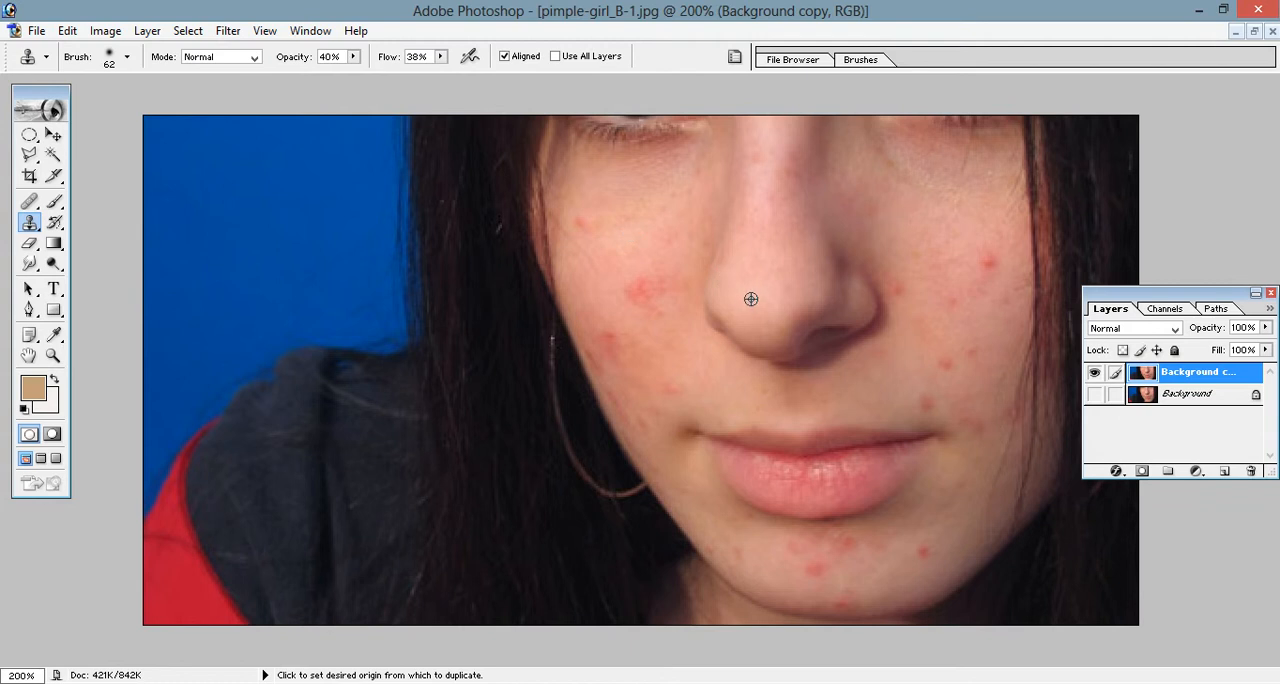
pyautogui.moveTo(624, 223)
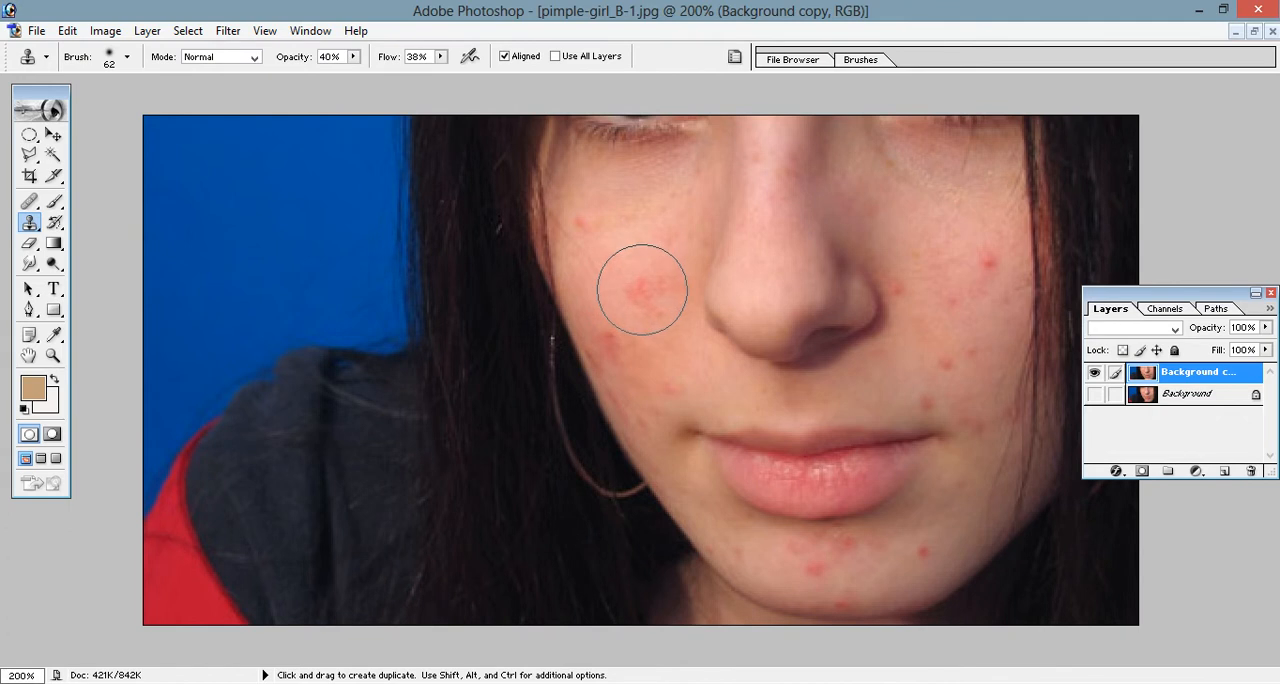
# Stamp cloned clean skin over the pimples near the nose and on the lower left cheek
pyautogui.moveTo(643, 290); pyautogui.dragTo(607, 345)
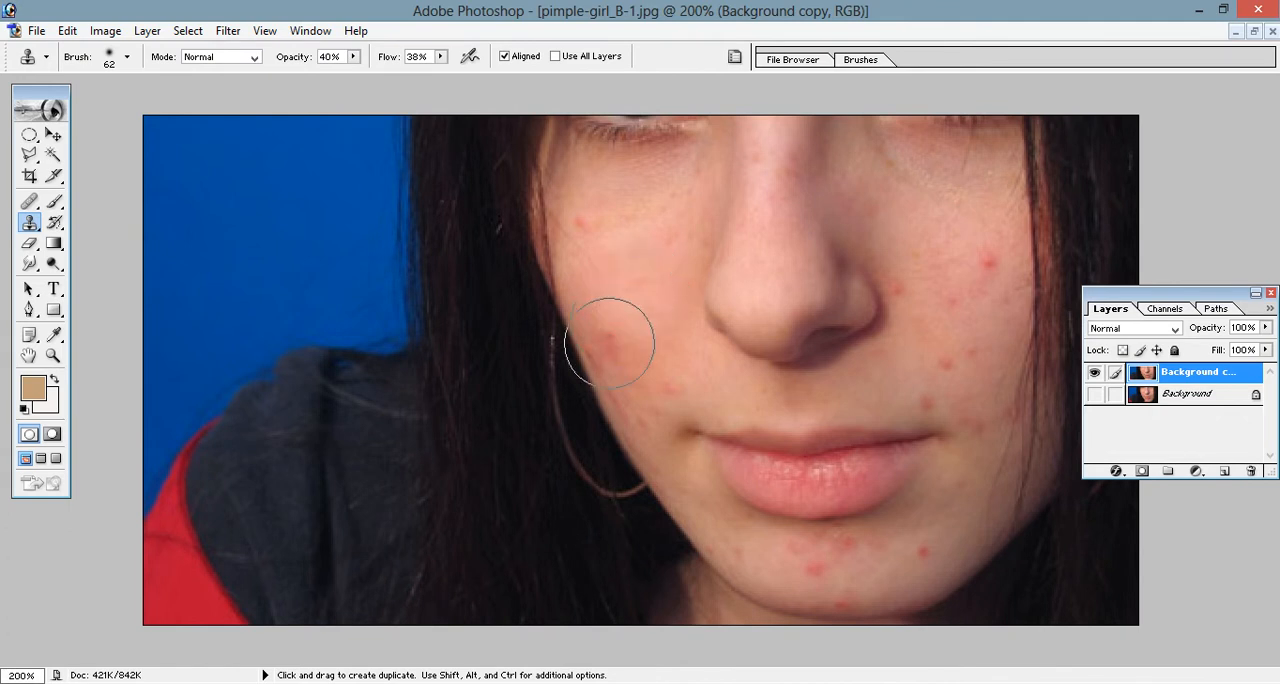
pyautogui.moveTo(605, 345); pyautogui.dragTo(655, 370)
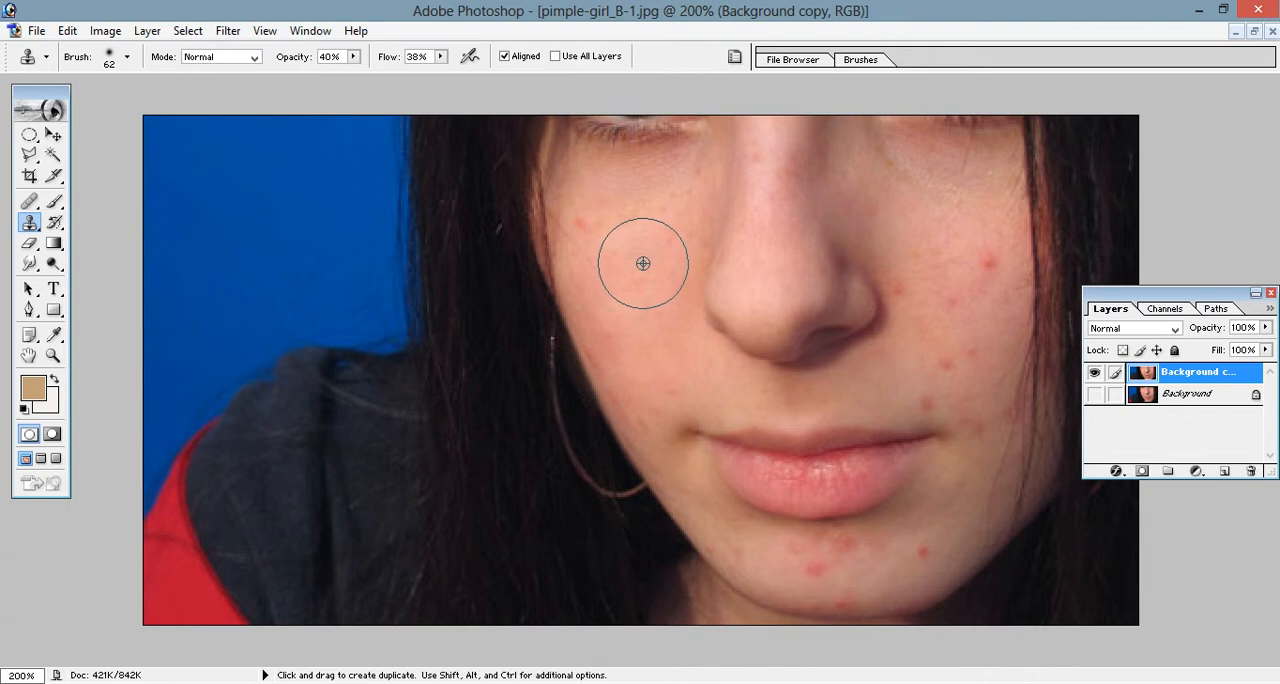
pyautogui.click(666, 248)
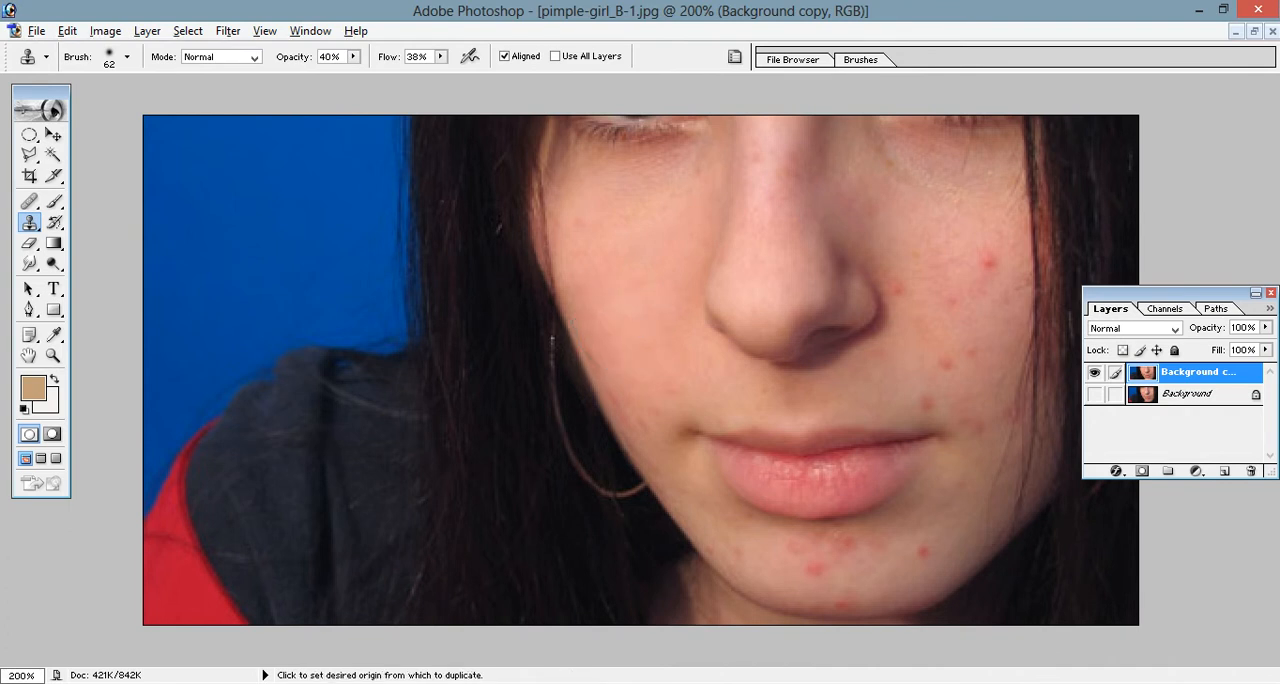
pyautogui.click(635, 342)
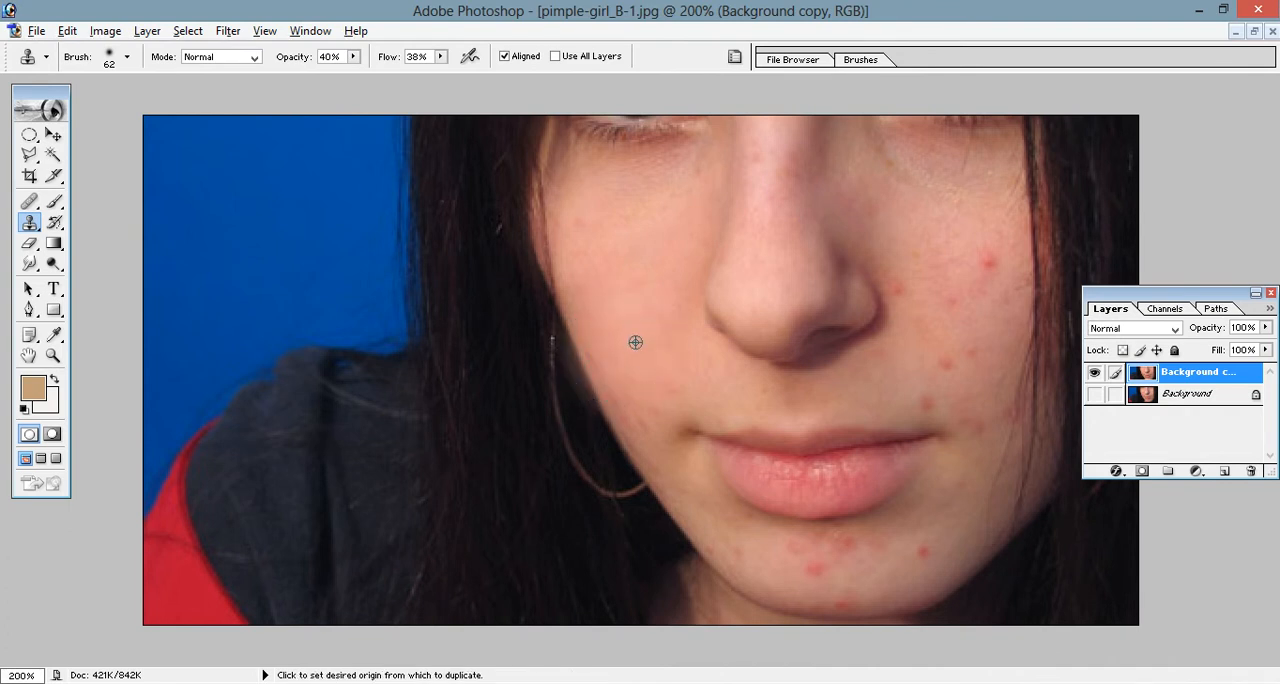
pyautogui.click(635, 343)
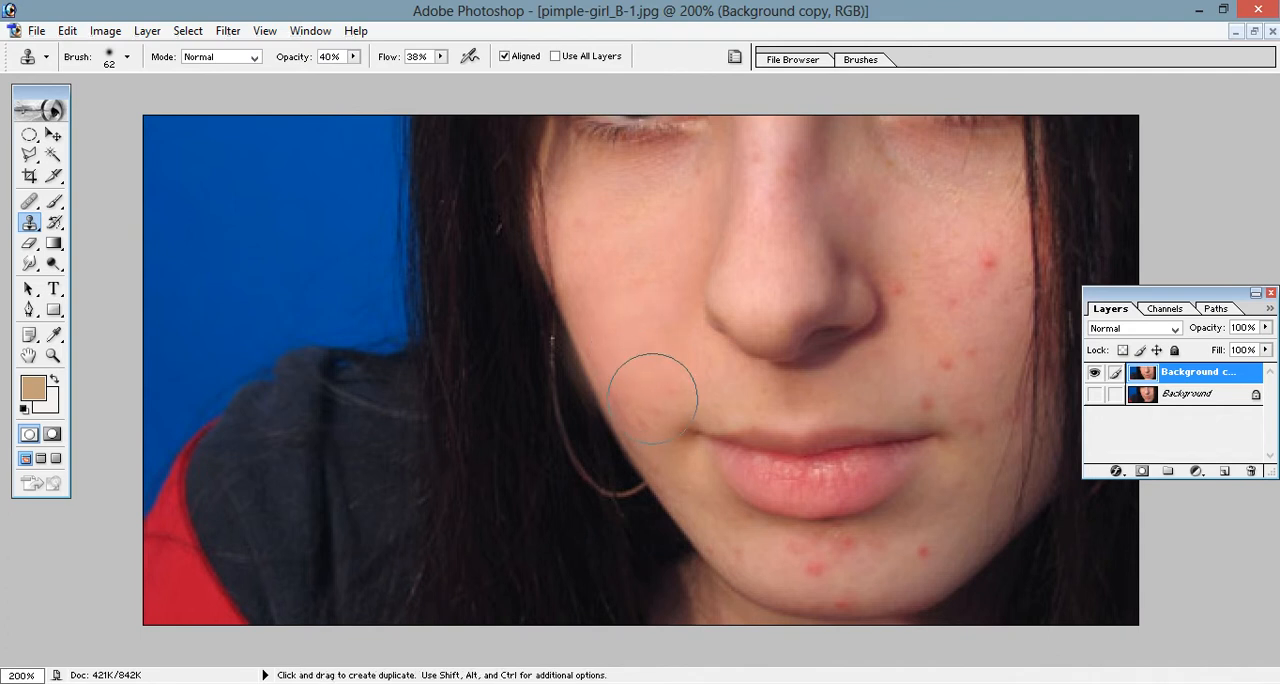
pyautogui.moveTo(590, 375)
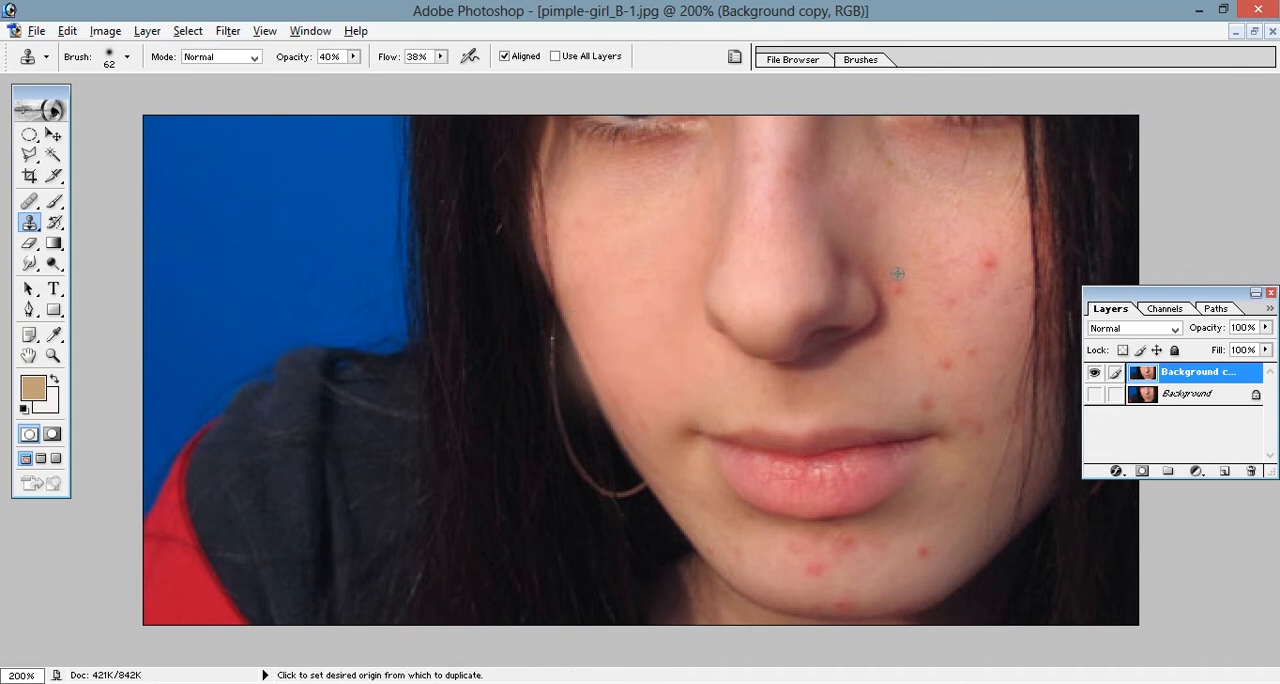
# Sample clean skin beside the right-cheek pimples as the clone source
pyautogui.click(961, 257)
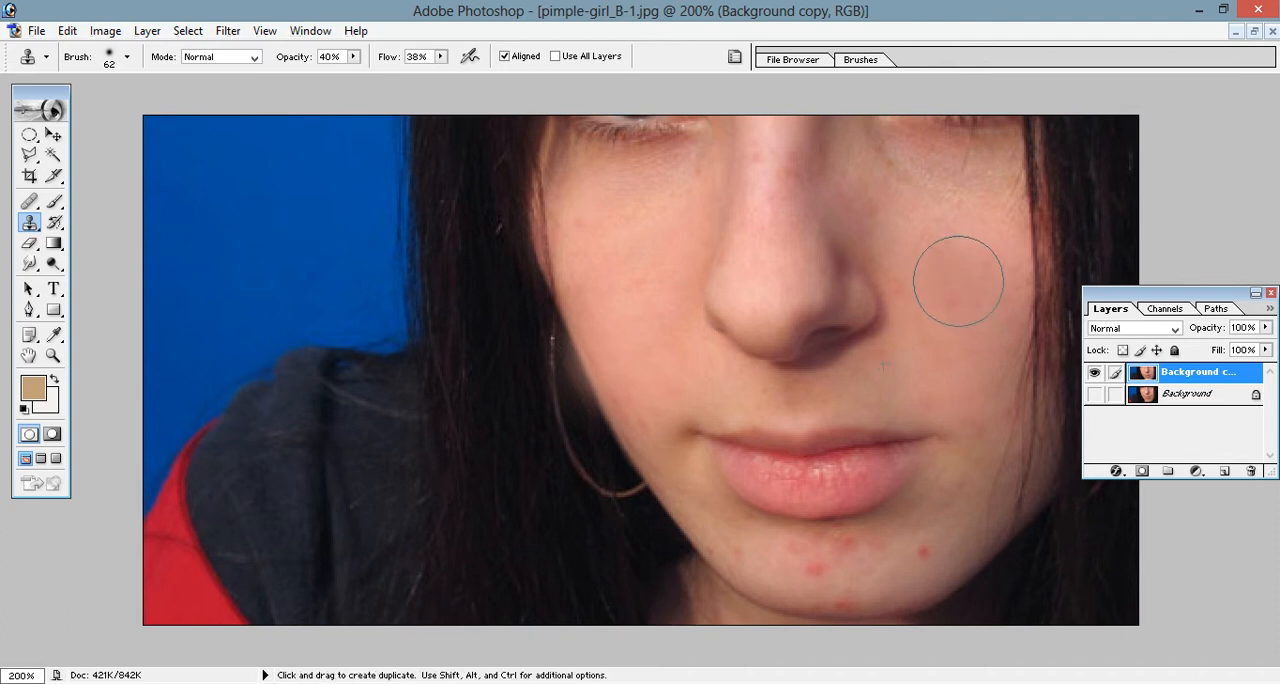
pyautogui.moveTo(932, 263)
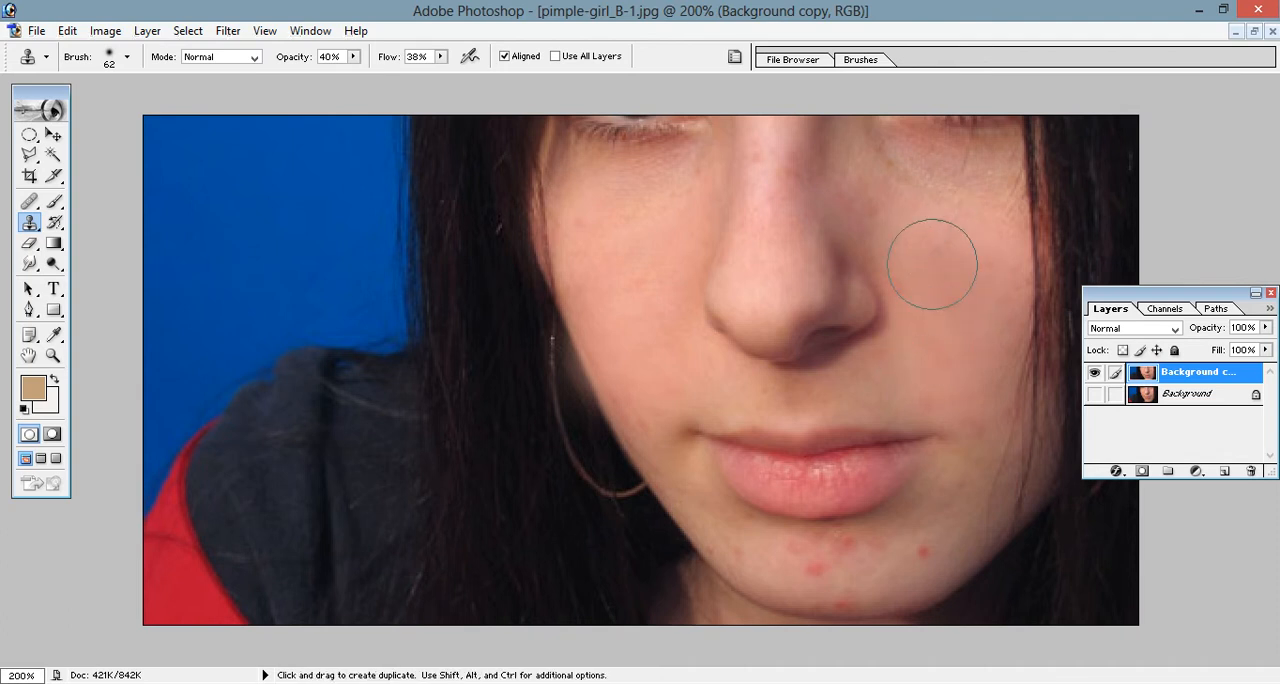
pyautogui.moveTo(963, 288)
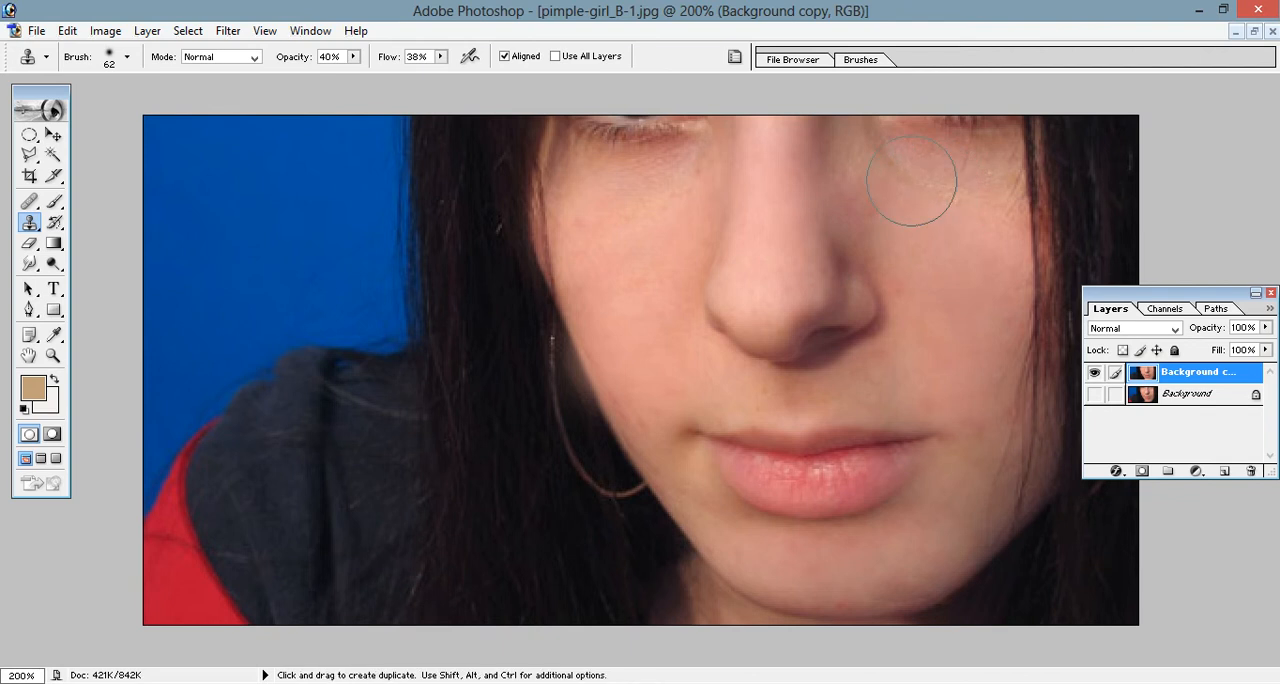
pyautogui.moveTo(988, 223)
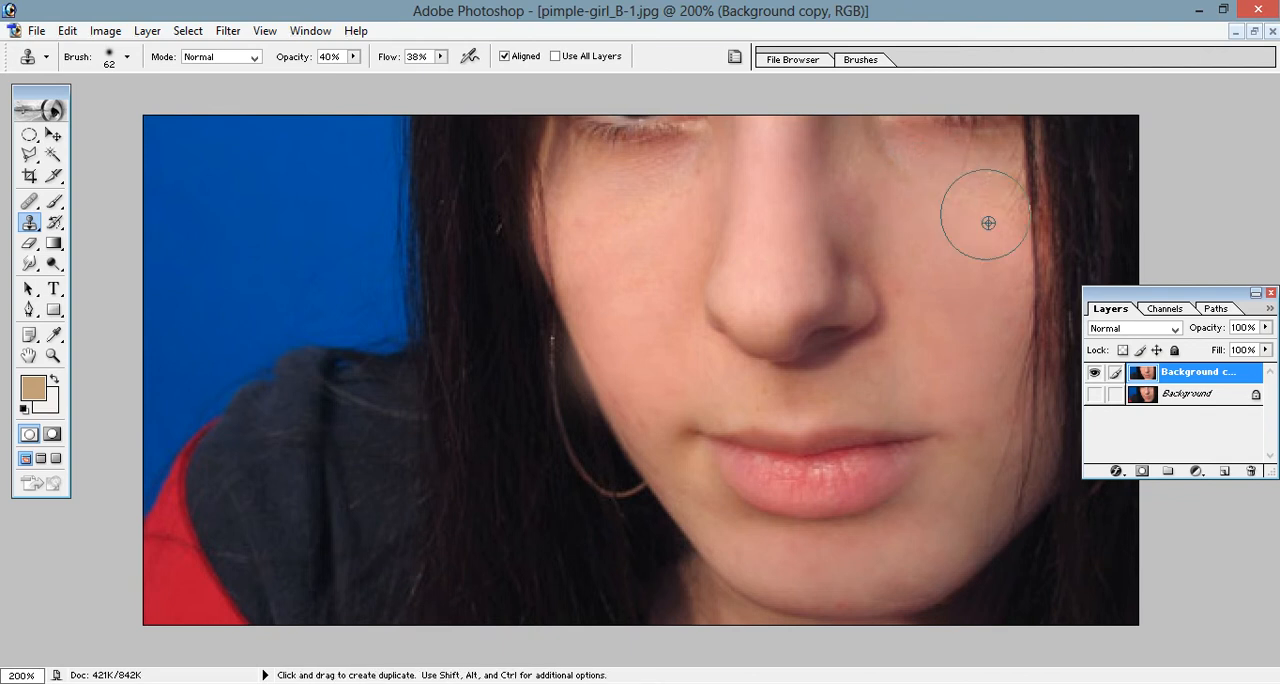
pyautogui.moveTo(884, 162)
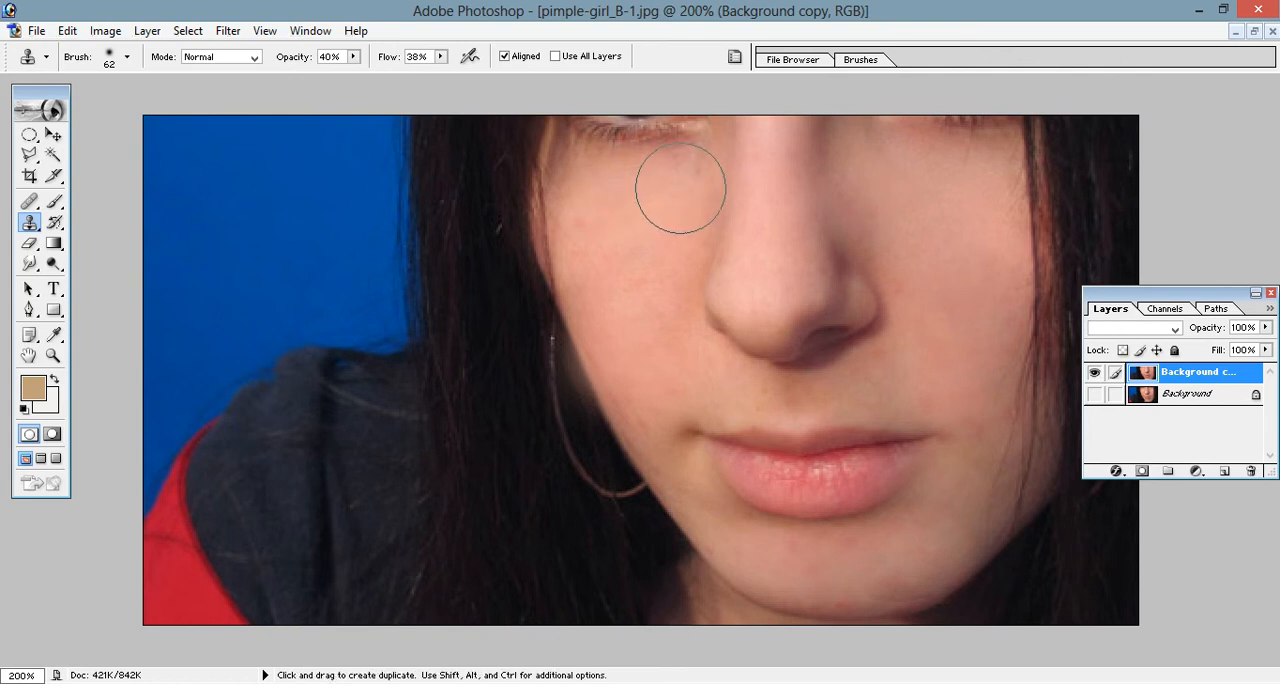
# Clone skin onto the upper left cheek and resample fresh skin lower on that cheek
pyautogui.click(654, 188)
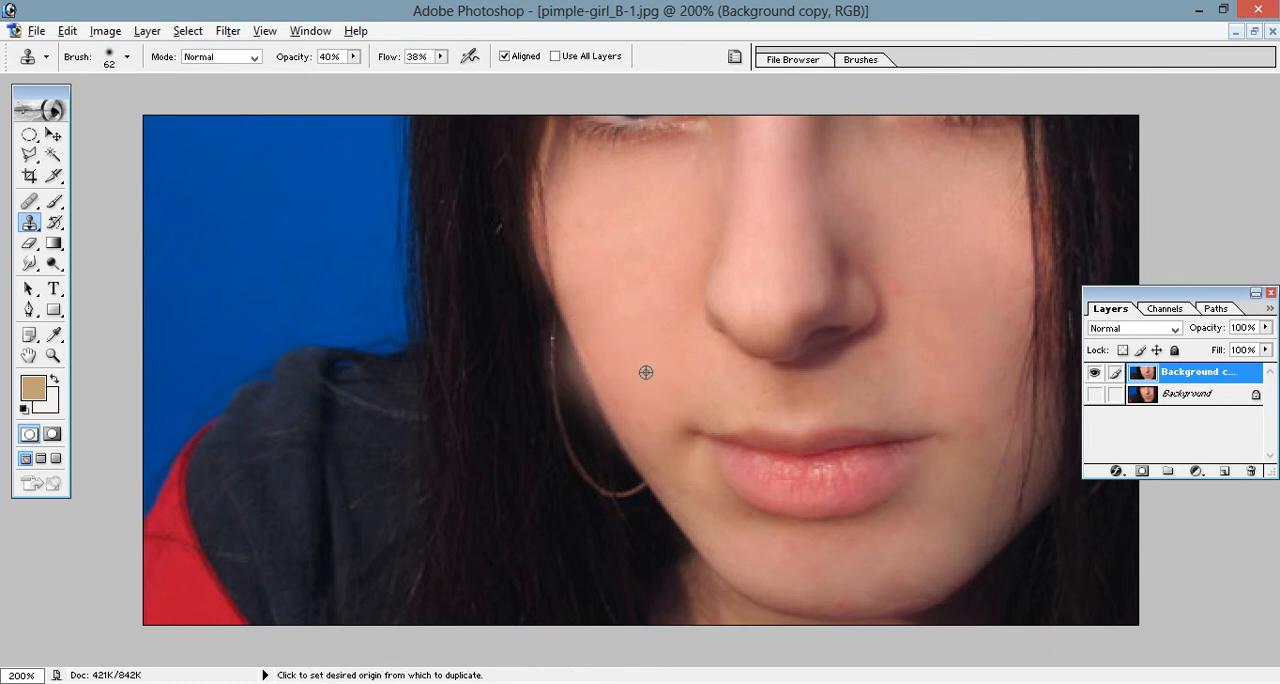
pyautogui.click(646, 372)
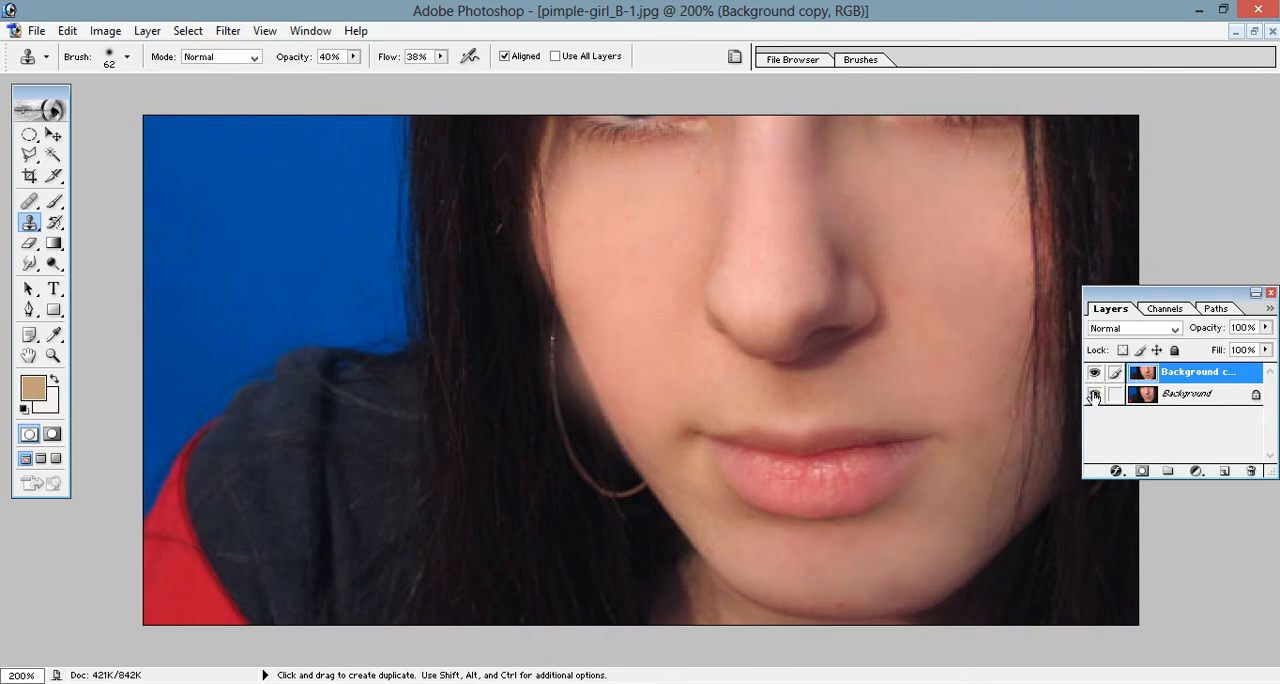
pyautogui.moveTo(1094, 394)
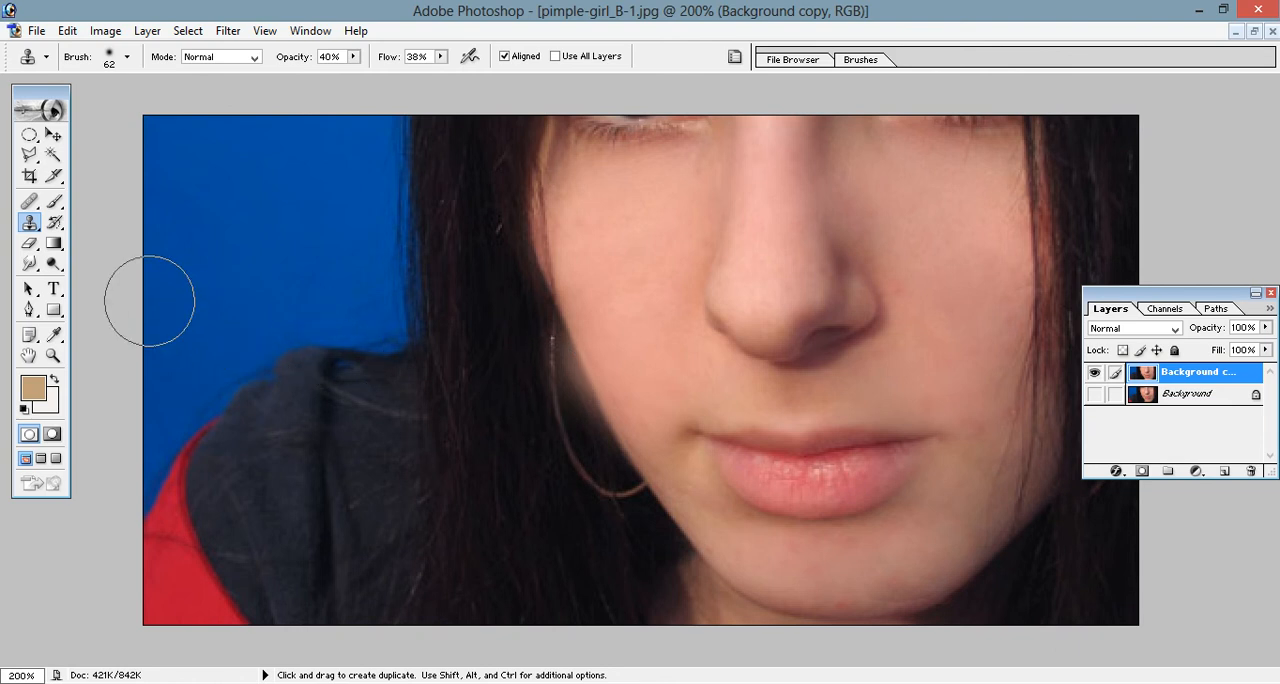
# Try the History Brush on the face and dismiss the canvas-size mismatch error
pyautogui.click(55, 222)
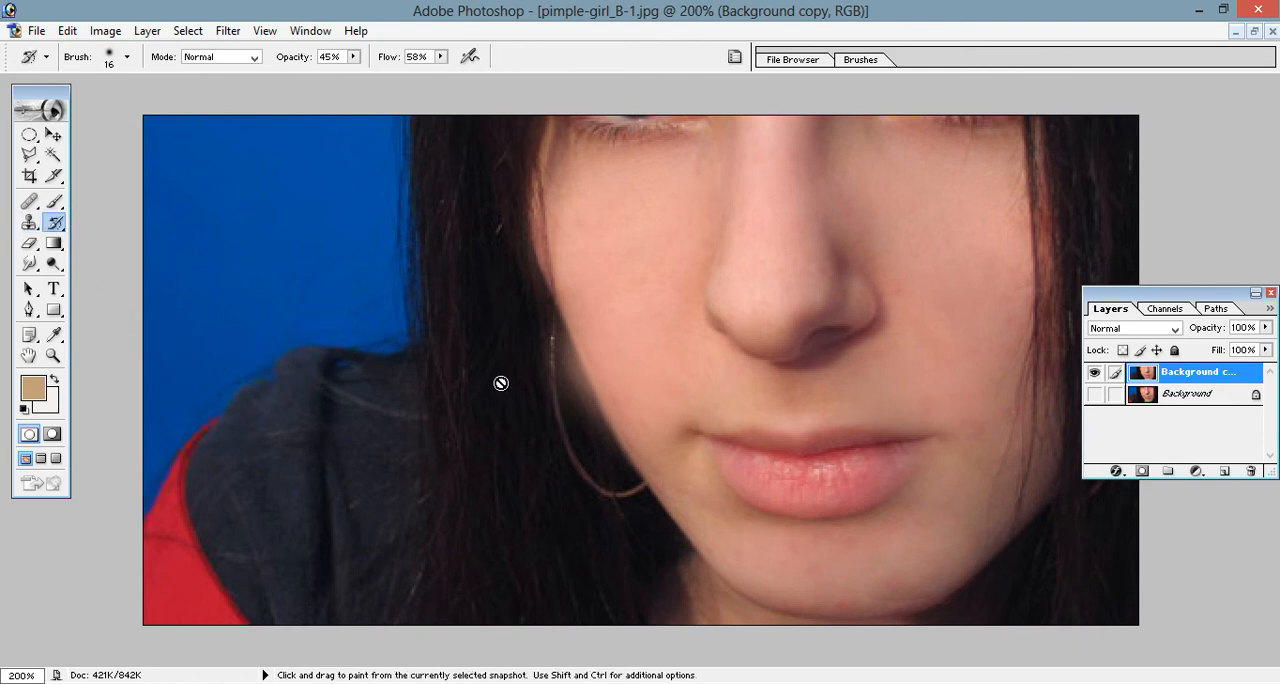
pyautogui.click(500, 383)
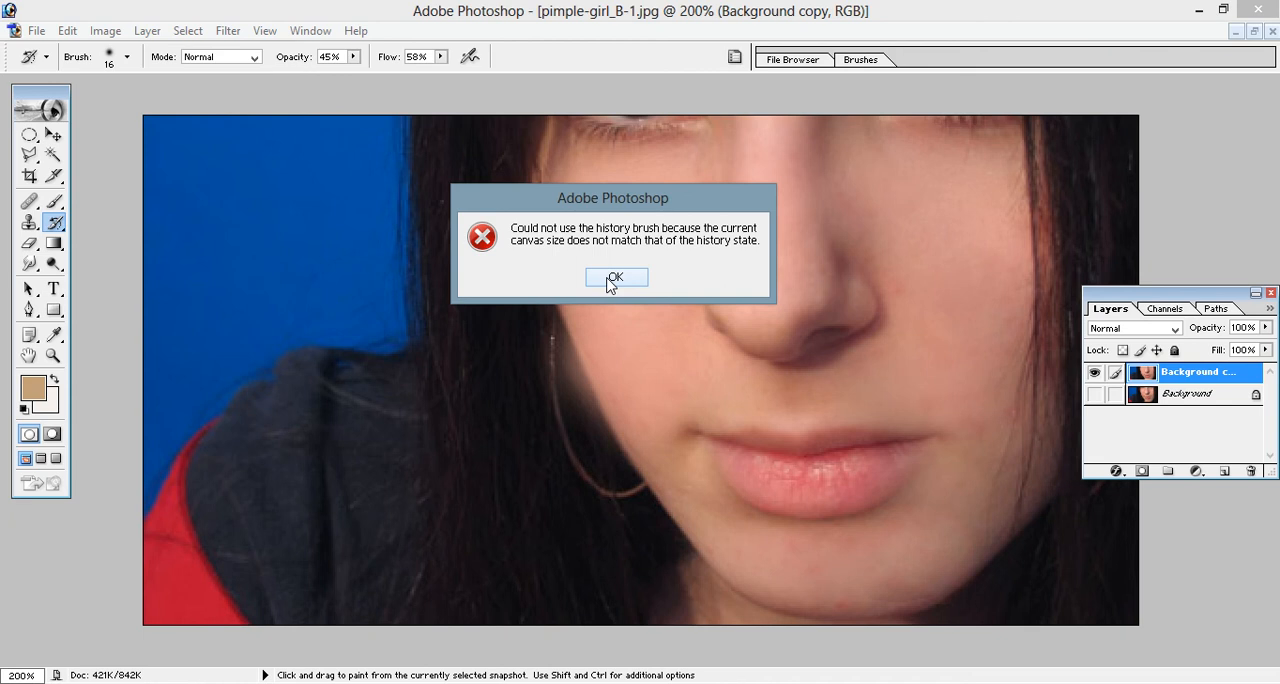
pyautogui.click(615, 277)
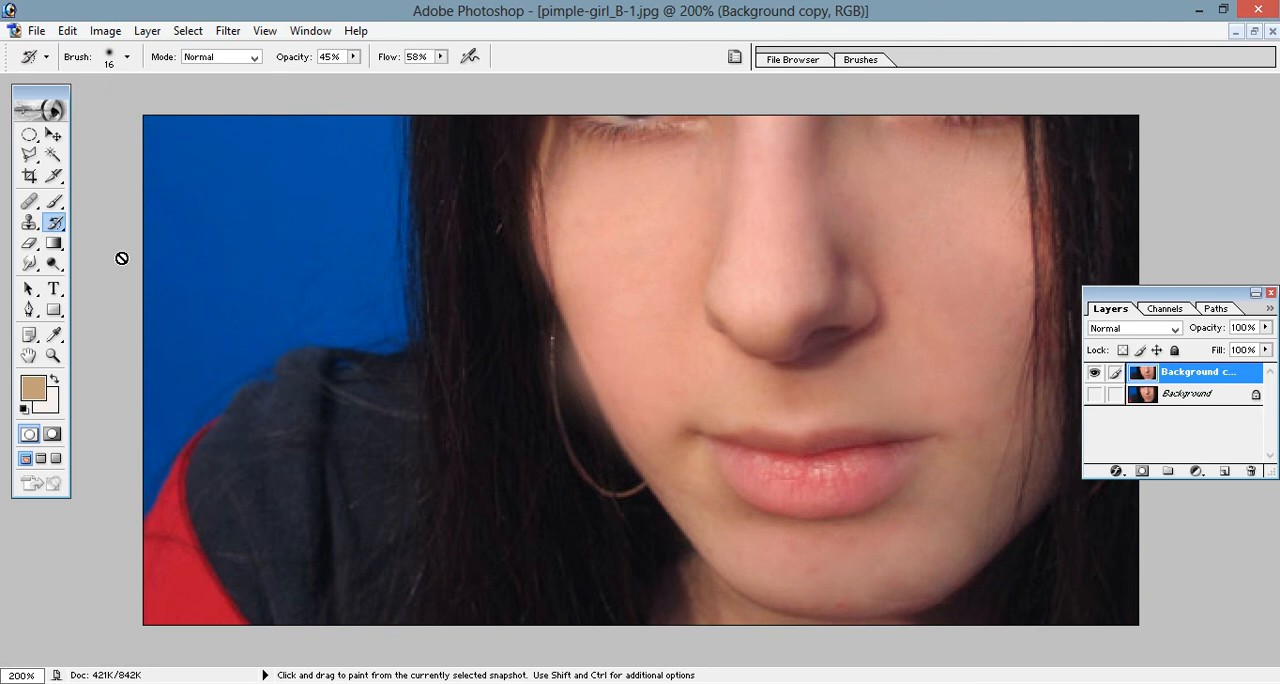
pyautogui.moveTo(547, 349)
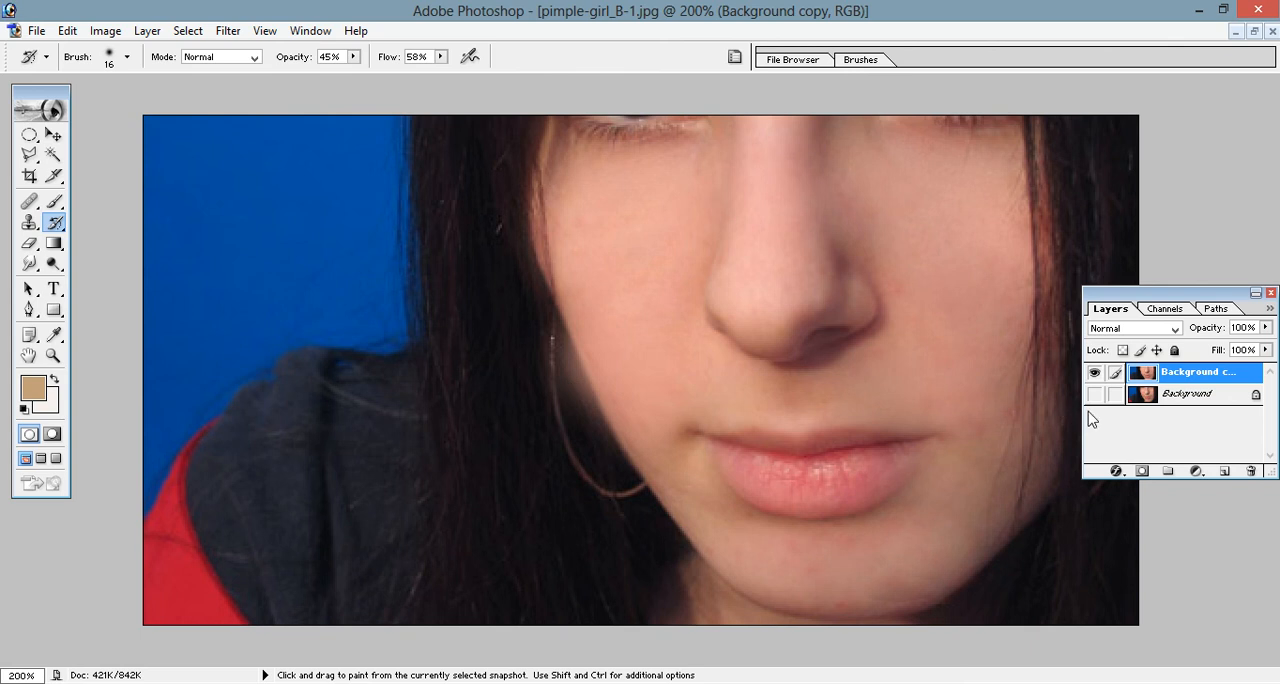
pyautogui.moveTo(1167, 438)
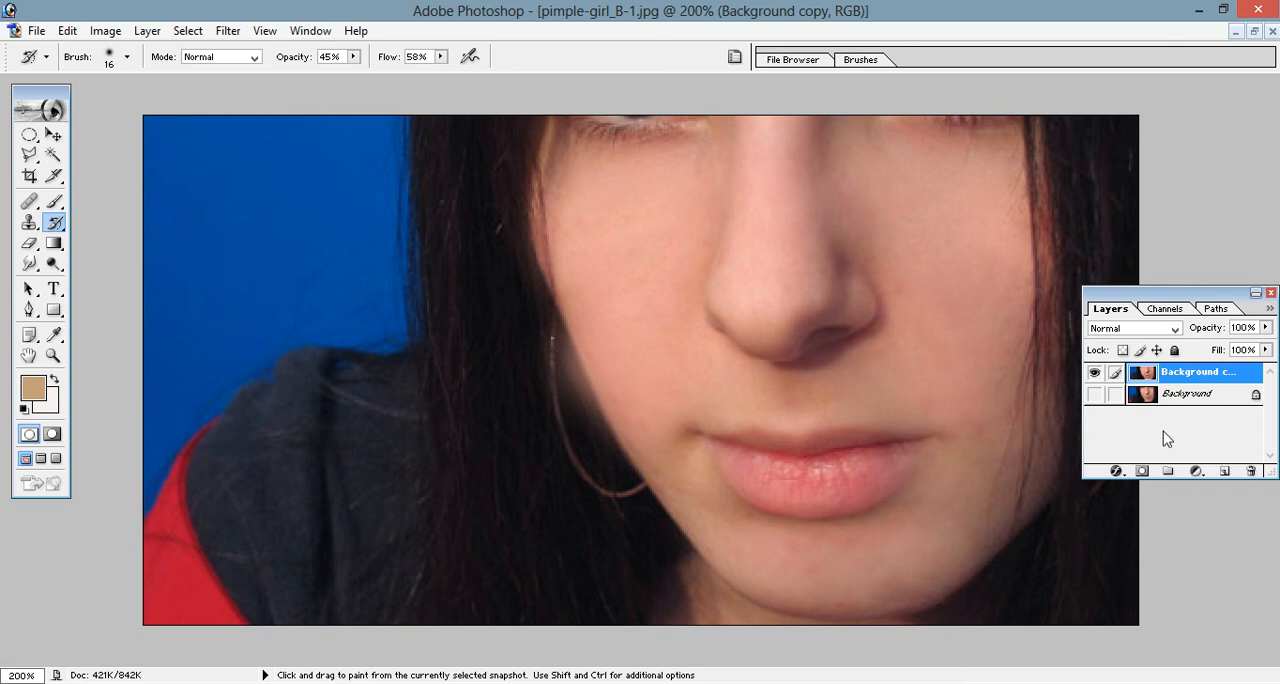